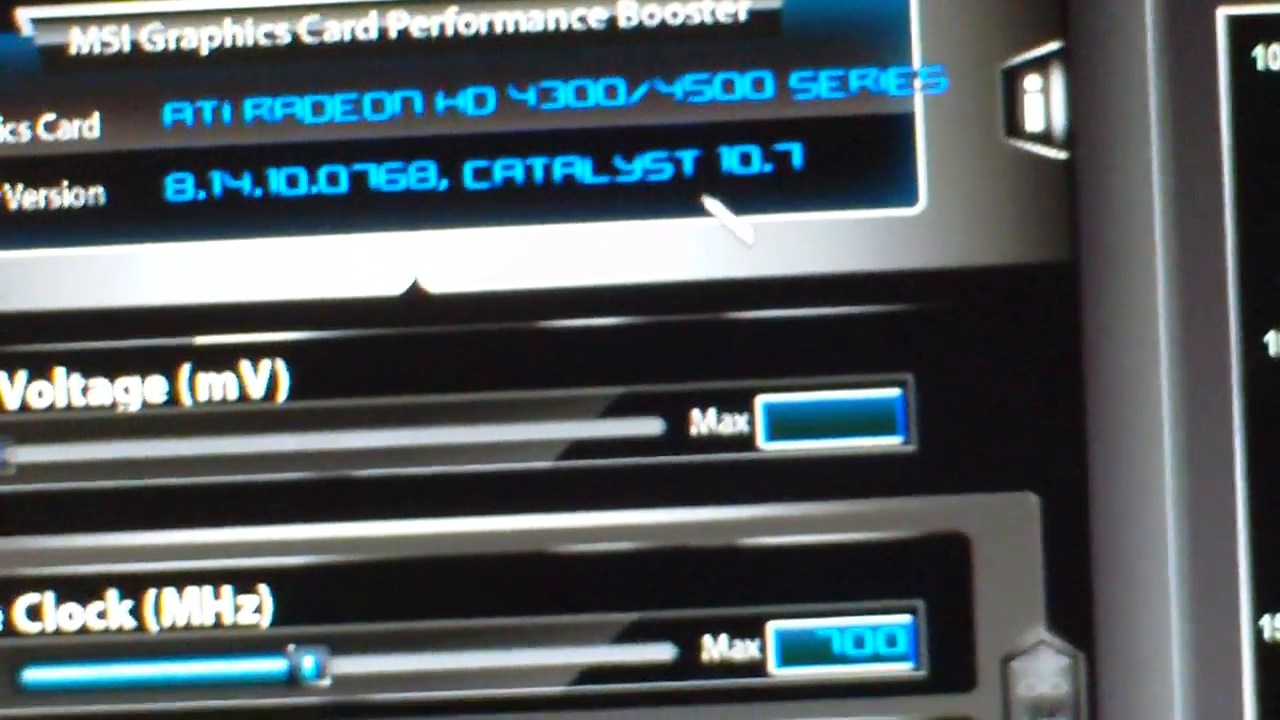
{"action": "scroll", "scroll_direction": "down", "scroll_amount": 3}
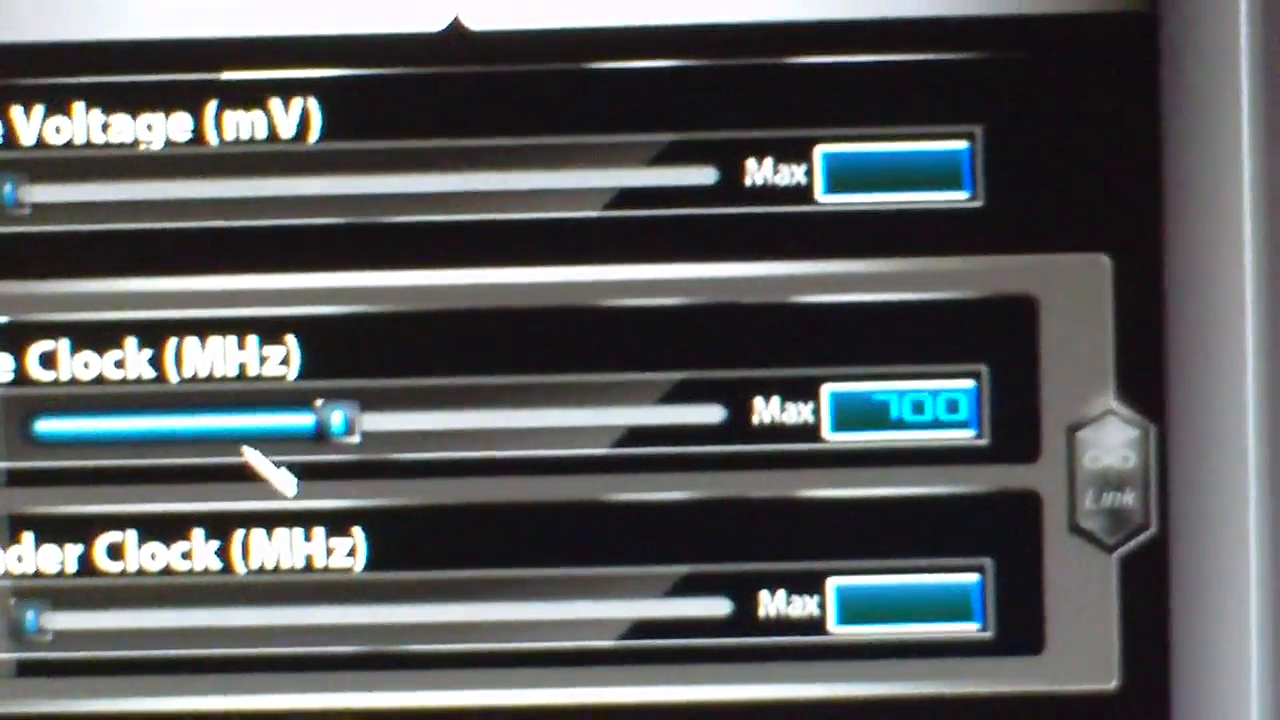